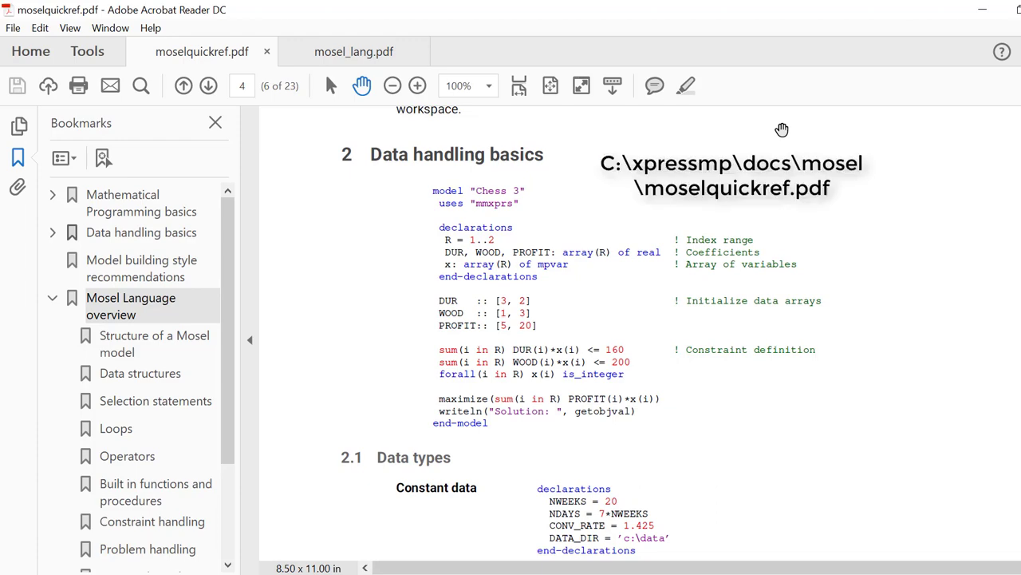
# Switch to the data_types 2.mos model tab
pyautogui.click(353, 52)
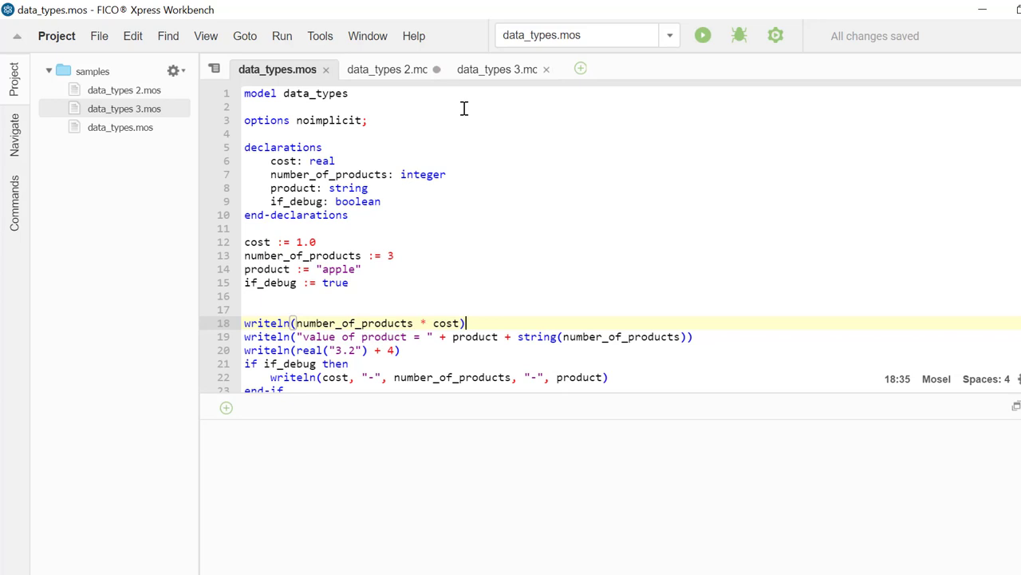
pyautogui.moveTo(341, 156)
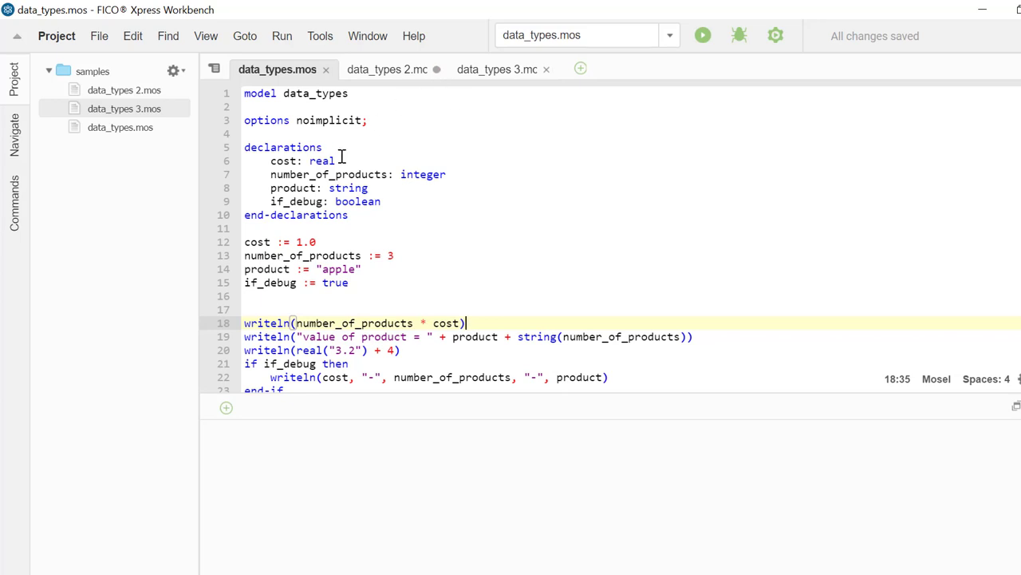
pyautogui.moveTo(353, 190)
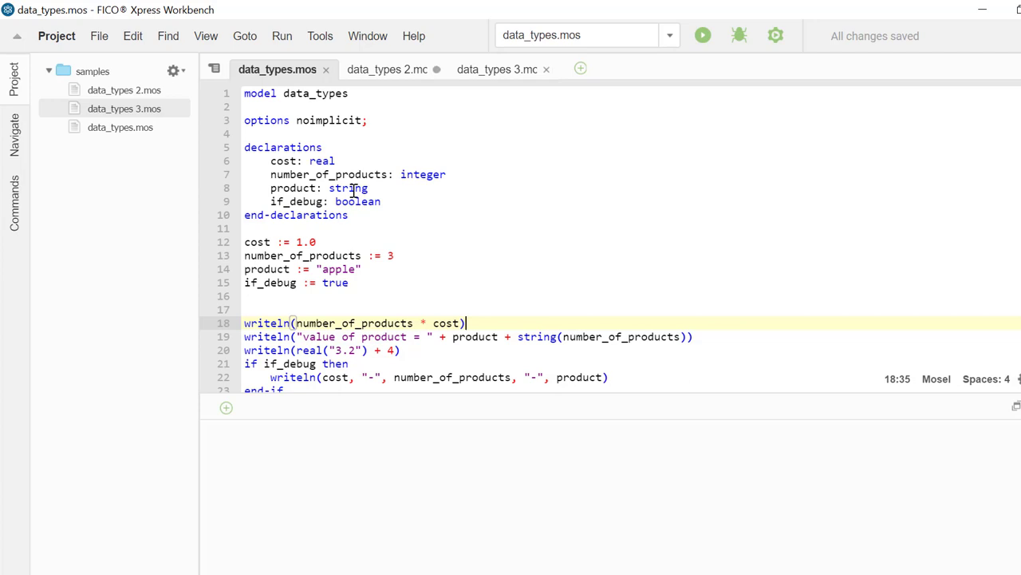
pyautogui.moveTo(362, 202)
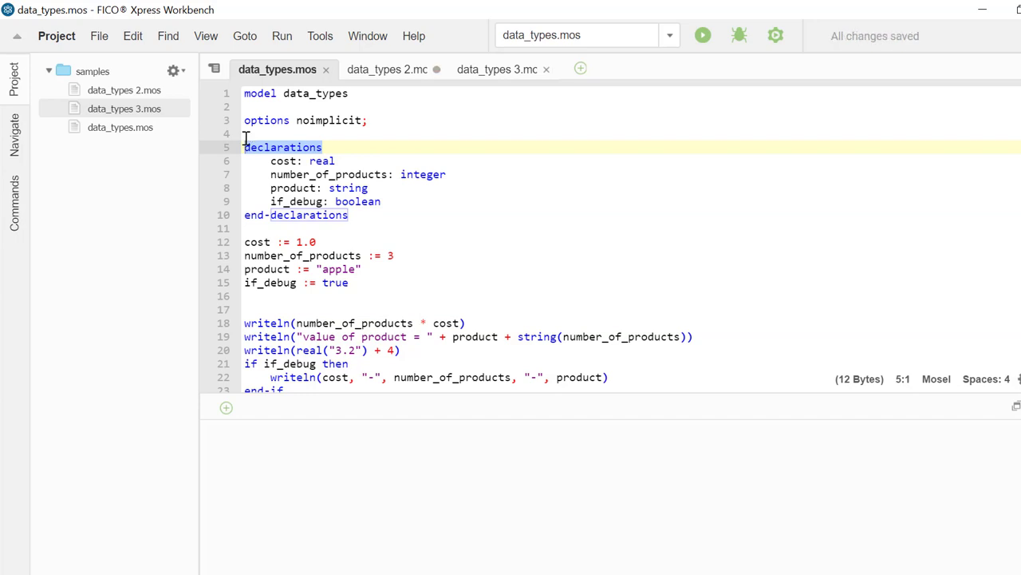
pyautogui.click(271, 120)
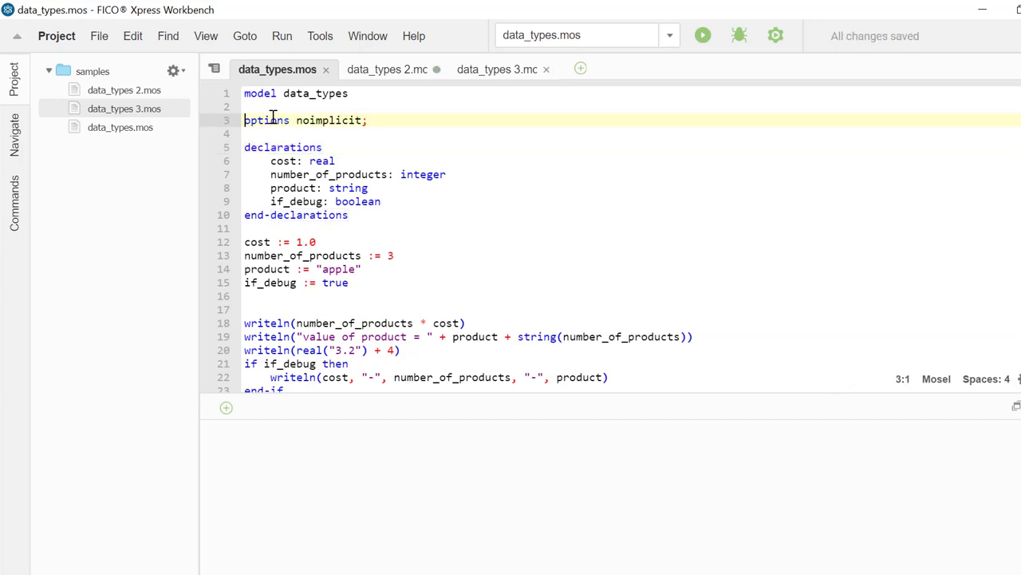
pyautogui.moveTo(413, 228)
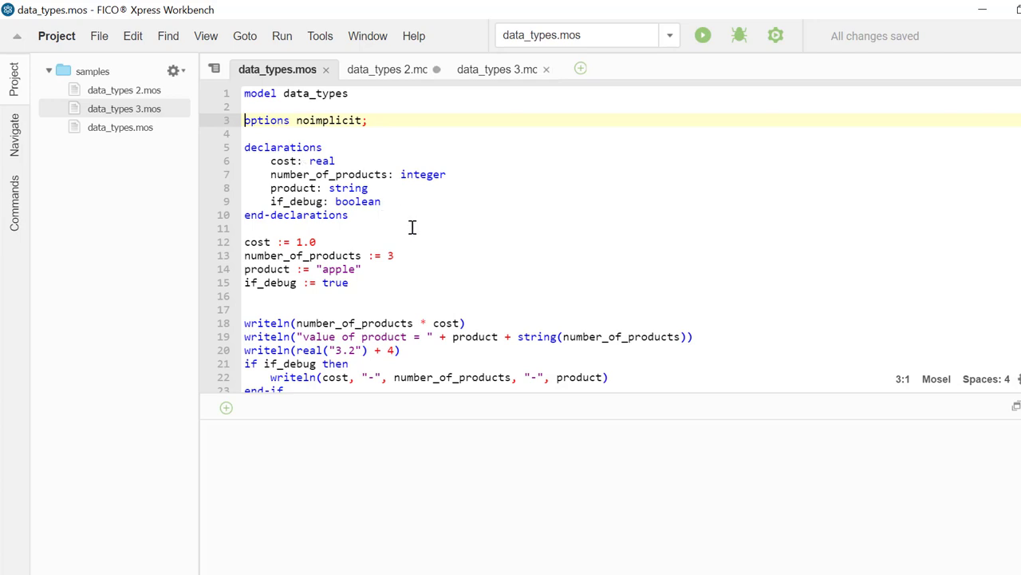
pyautogui.click(278, 242)
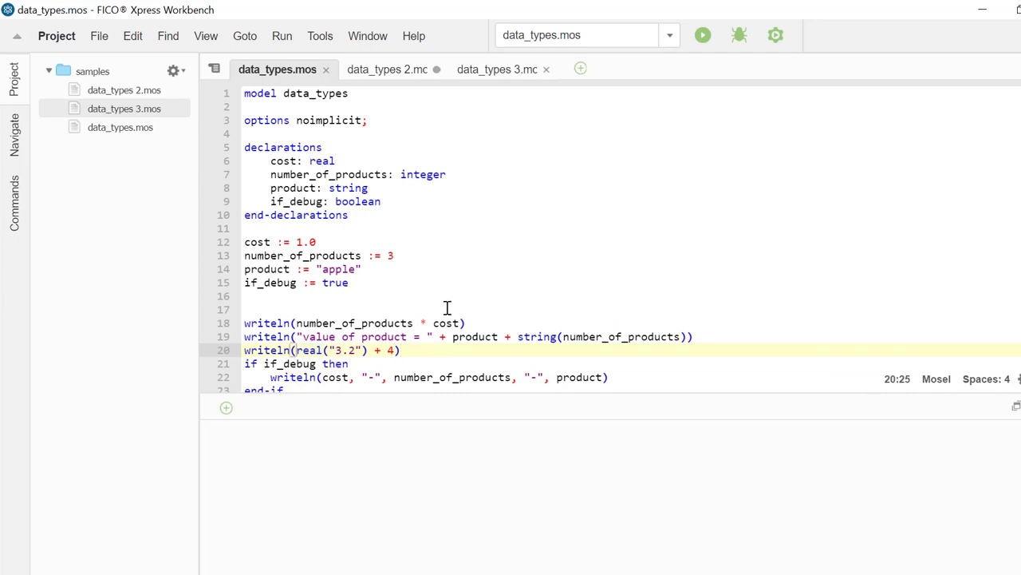
pyautogui.click(387, 69)
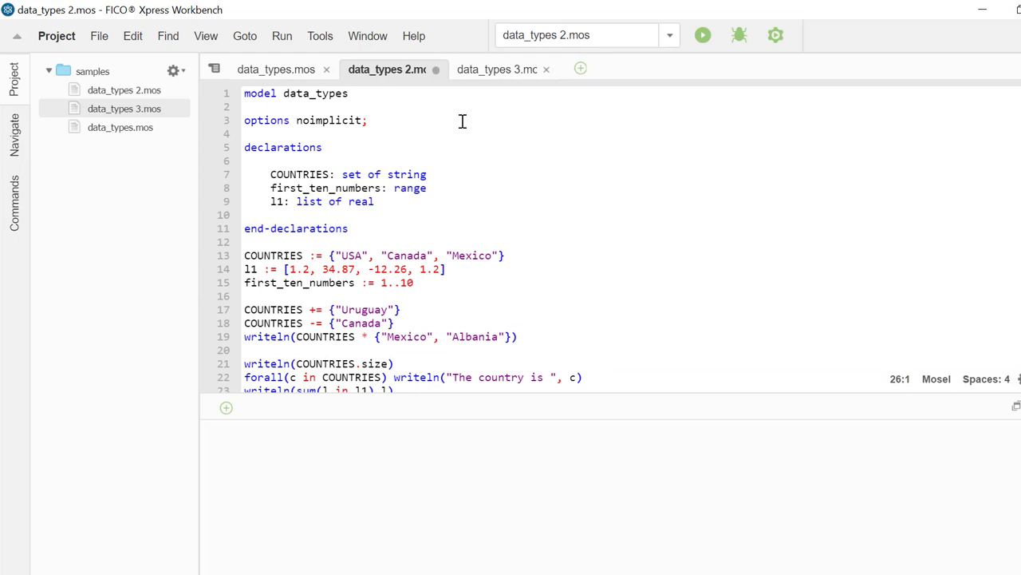
pyautogui.moveTo(479, 153)
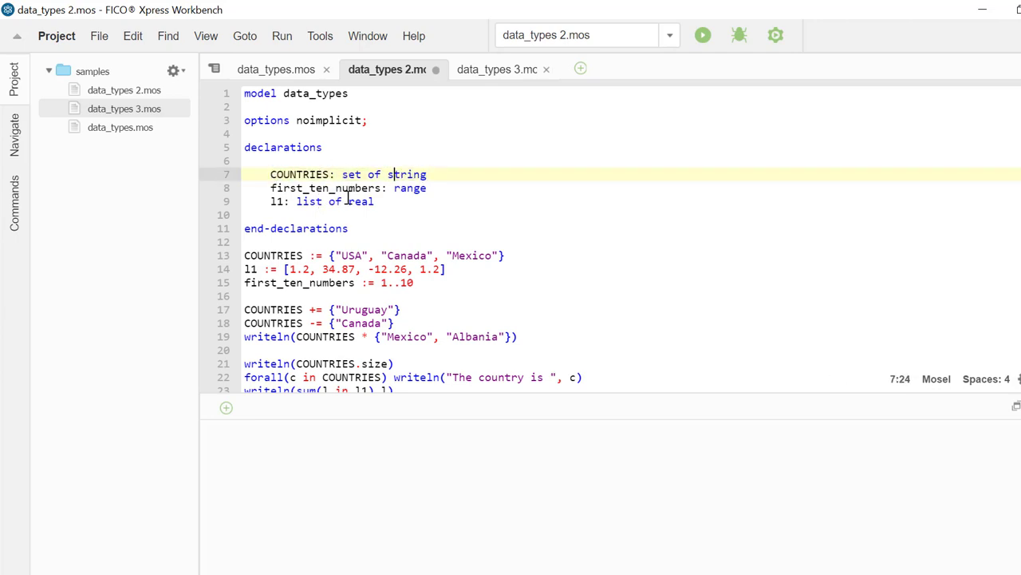
# Step through the COUNTRIES, l1 and set operation lines down to end-model
pyautogui.click(495, 255)
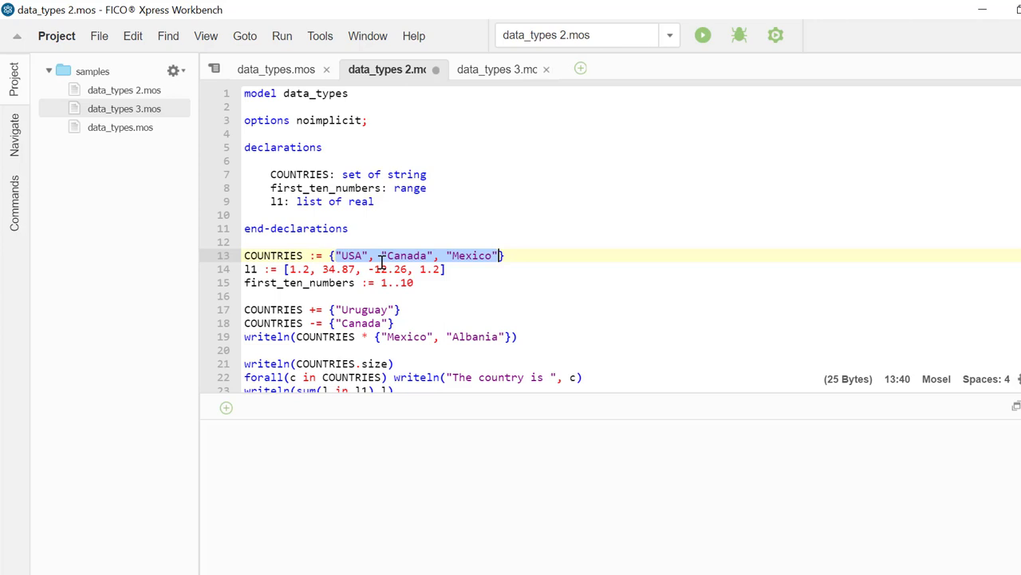
pyautogui.click(332, 256)
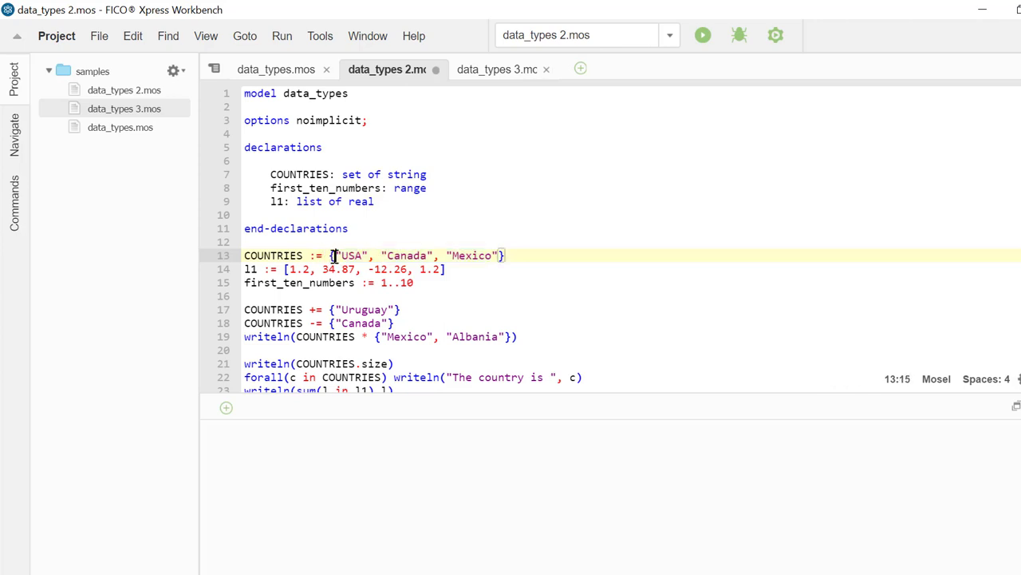
pyautogui.click(310, 269)
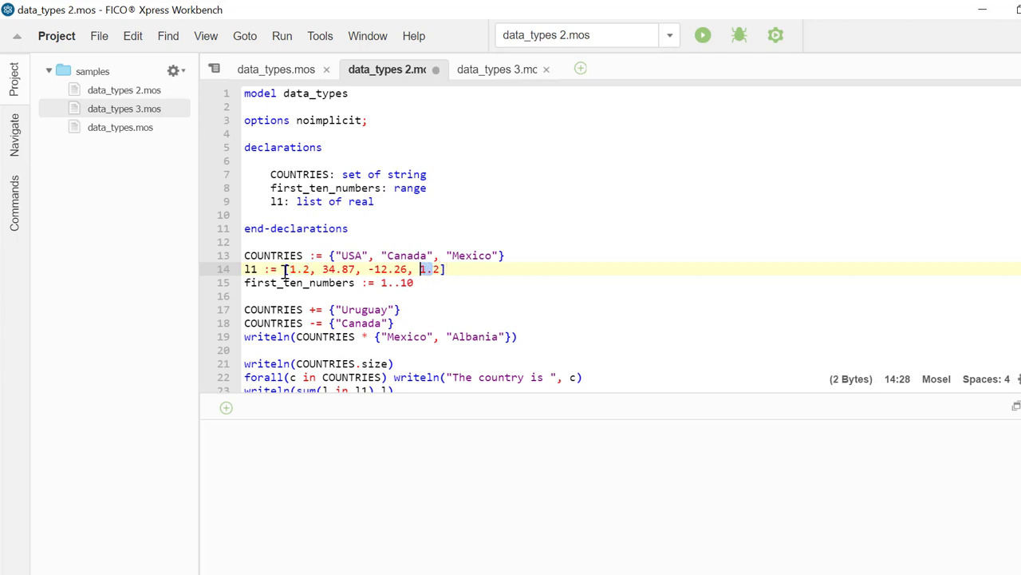
pyautogui.click(414, 283)
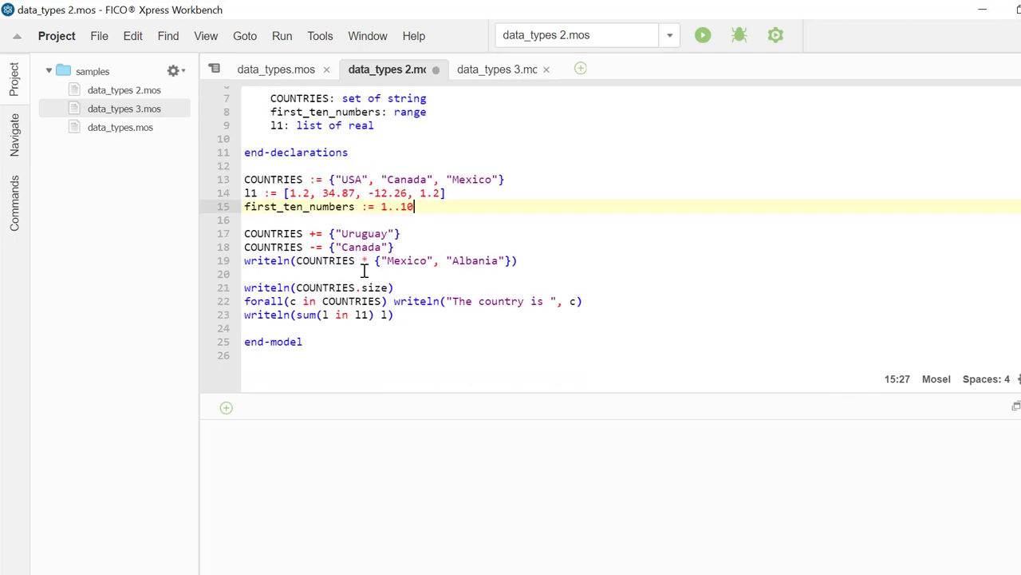
pyautogui.moveTo(286, 234)
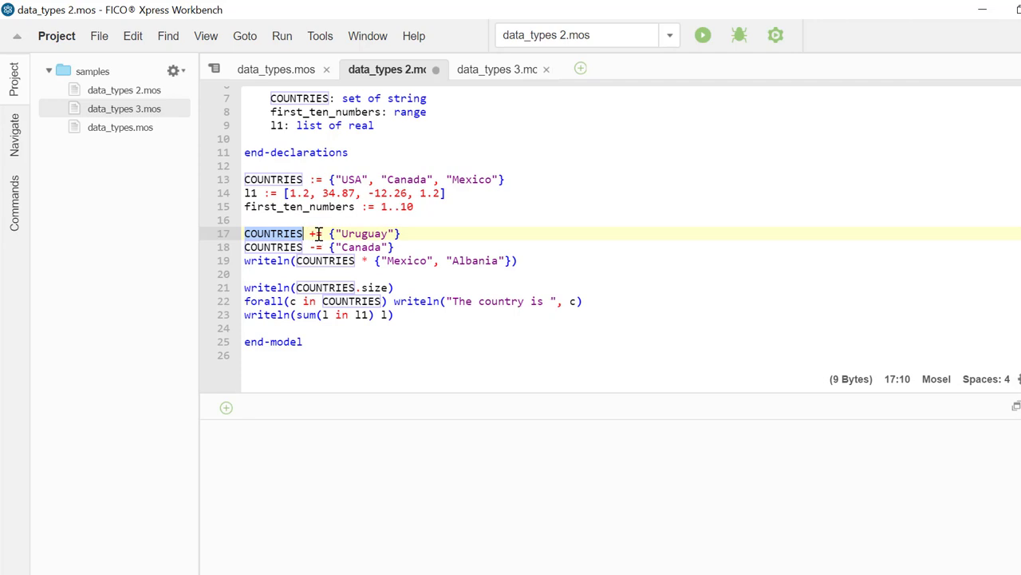
pyautogui.click(316, 246)
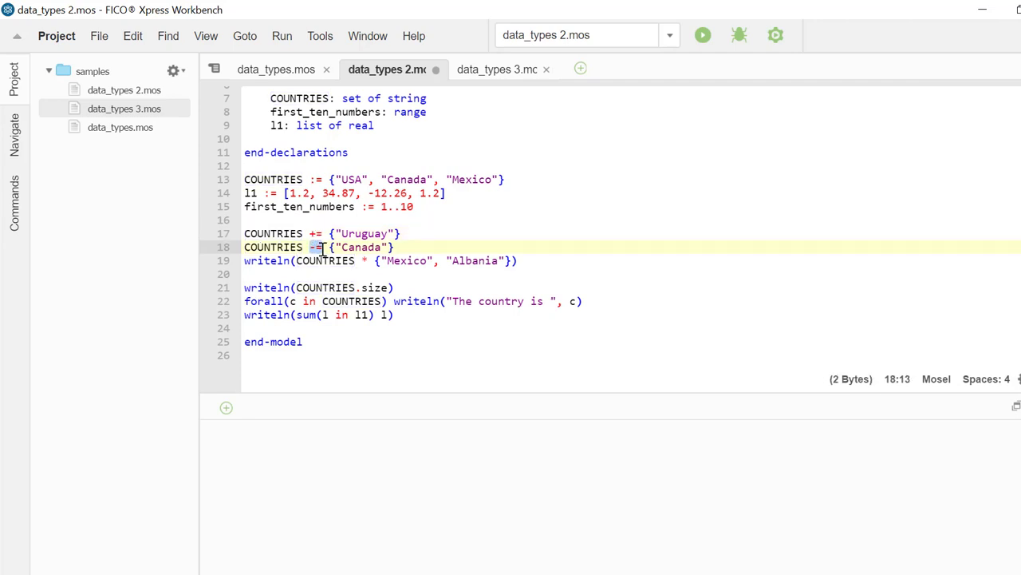
pyautogui.click(362, 261)
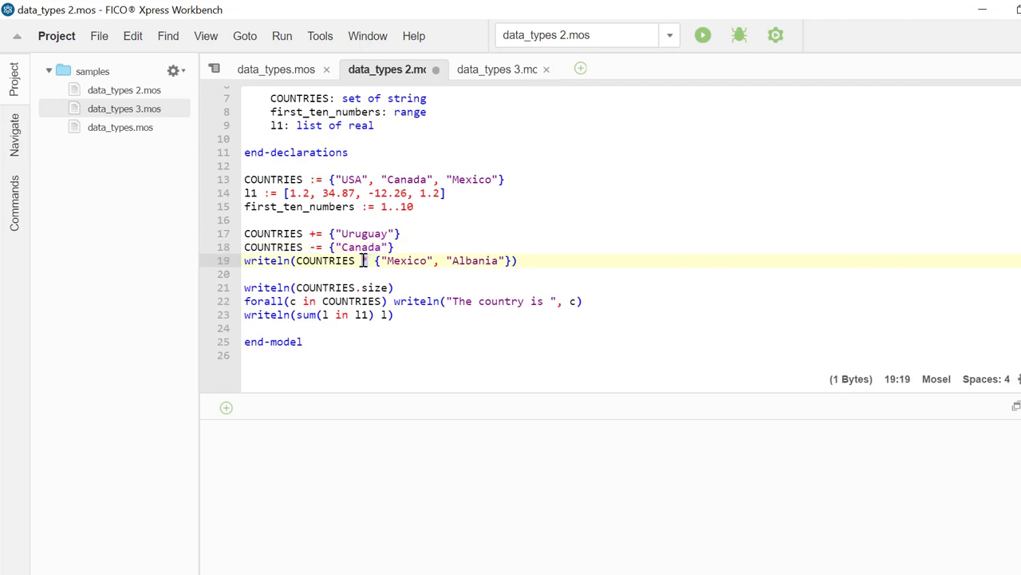
pyautogui.write('*')
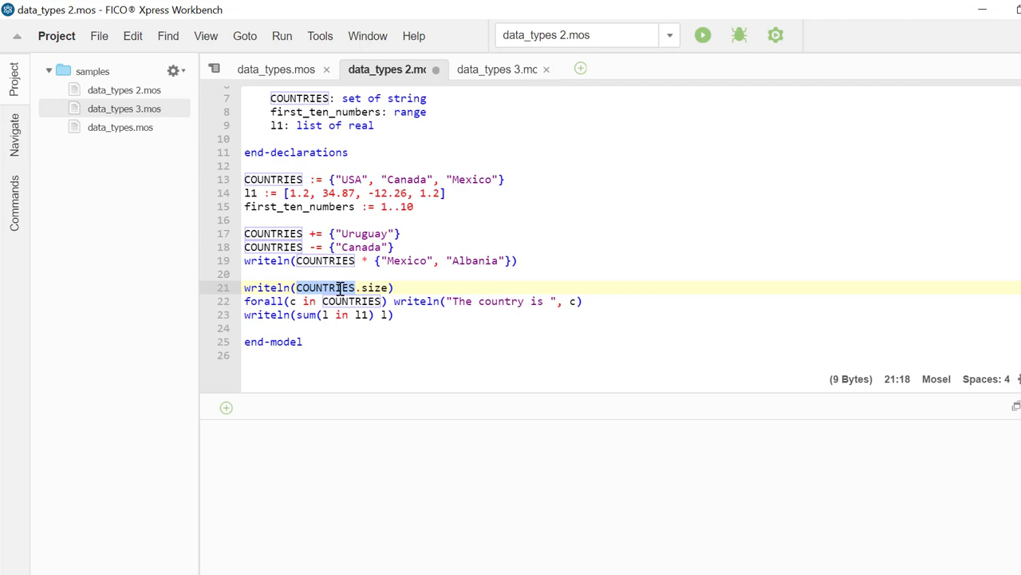
pyautogui.moveTo(273, 302)
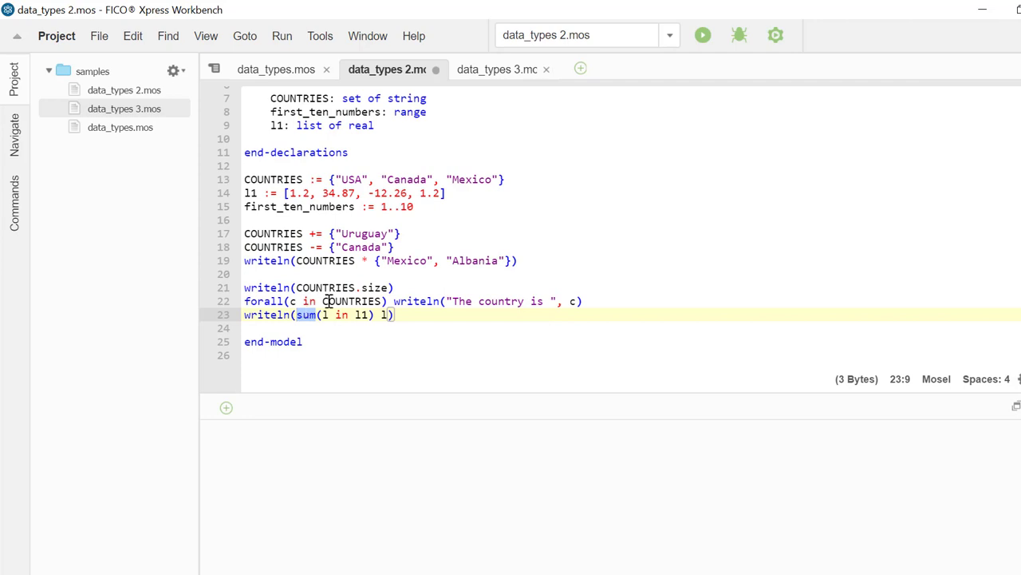
pyautogui.moveTo(679, 66)
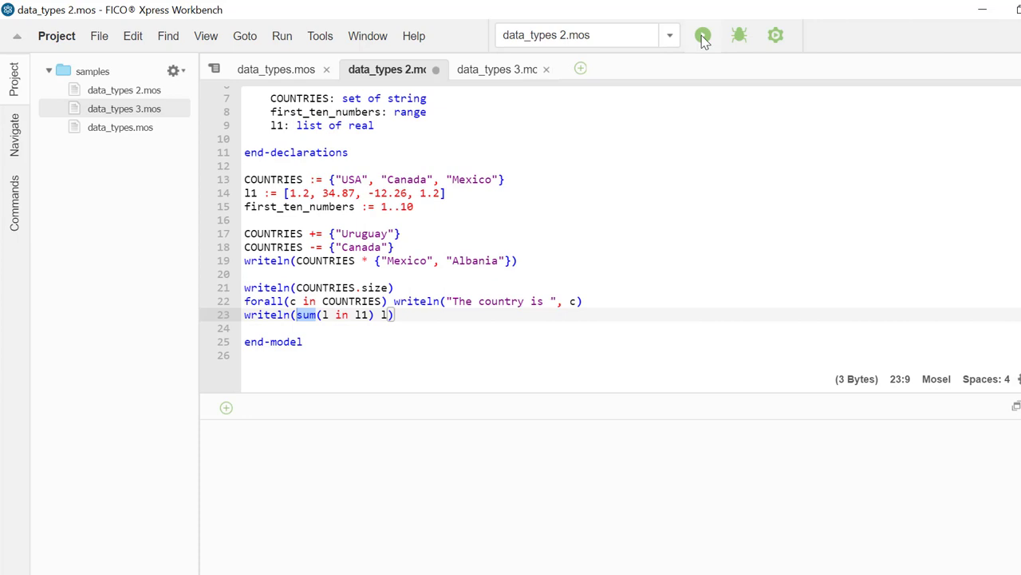
# Run data_types 2.mos, review its set outputs and 25.01, then open data_types 3.mos
pyautogui.click(702, 35)
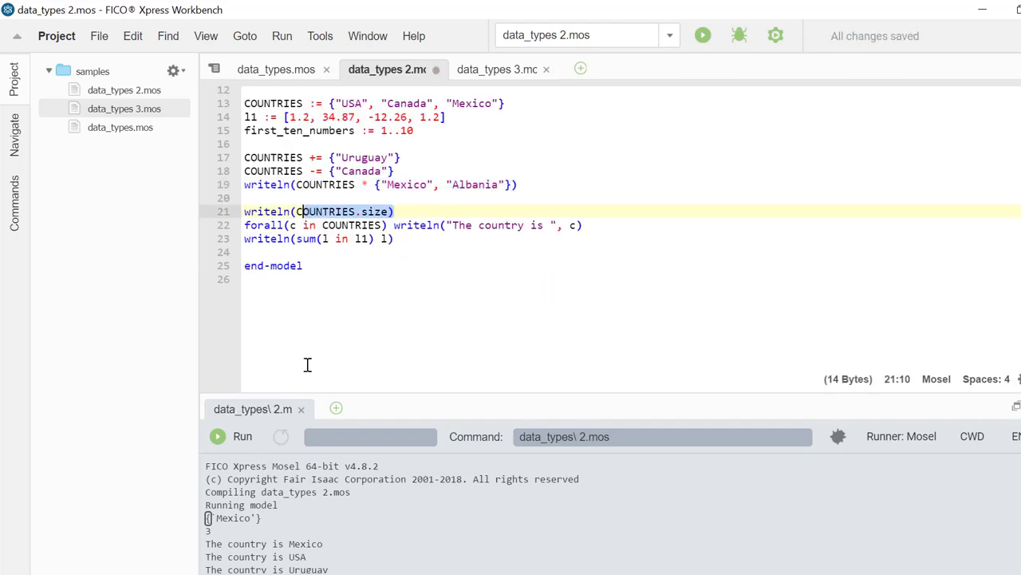
pyautogui.moveTo(437, 244)
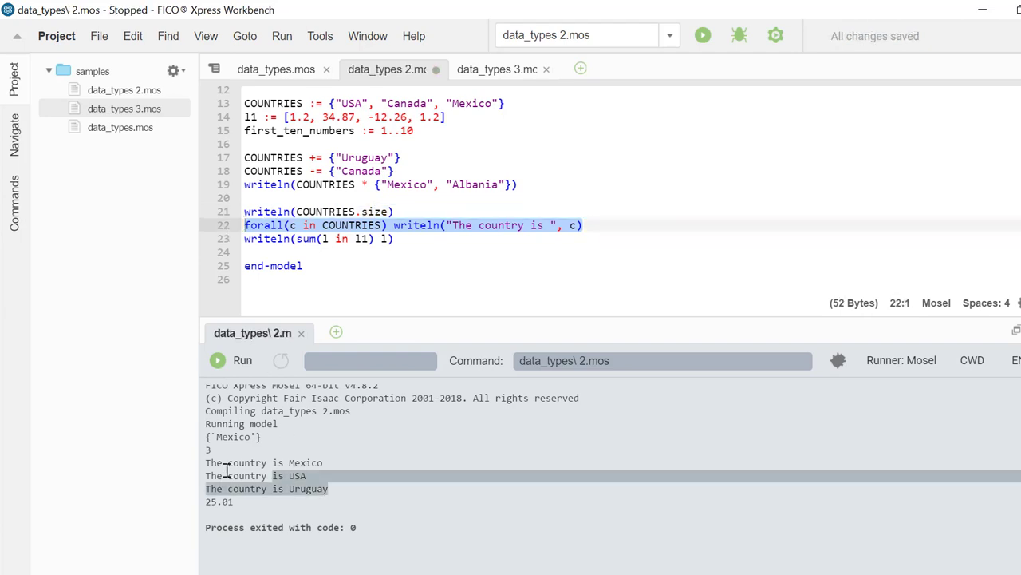
pyautogui.click(391, 237)
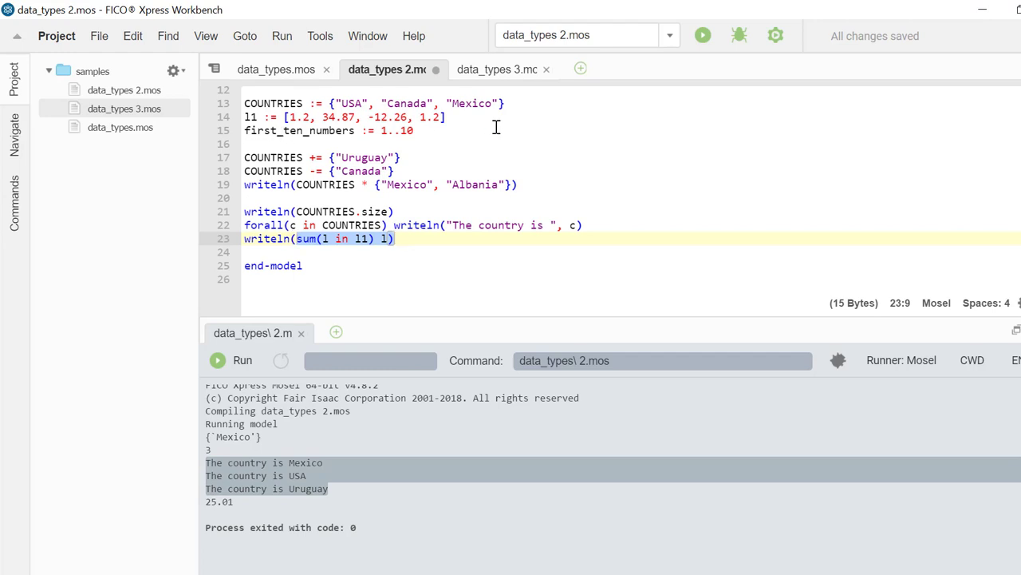
pyautogui.click(496, 69)
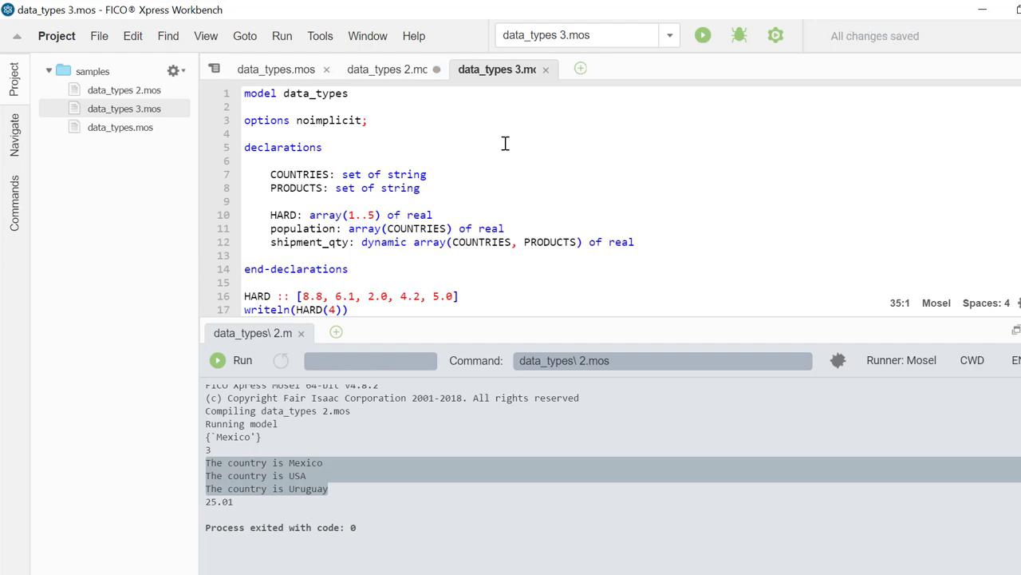
pyautogui.moveTo(445, 177)
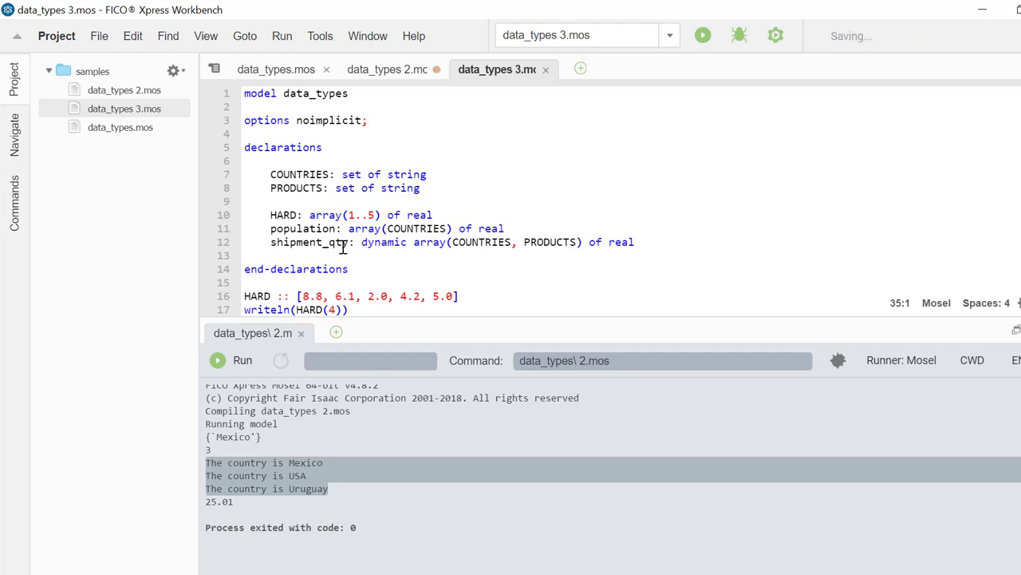
pyautogui.click(423, 228)
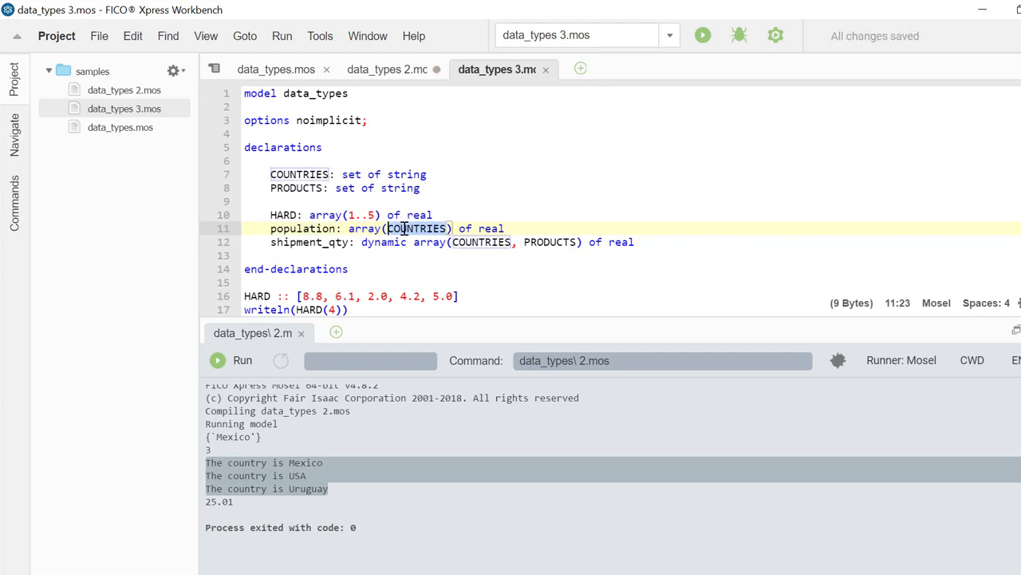
pyautogui.click(272, 201)
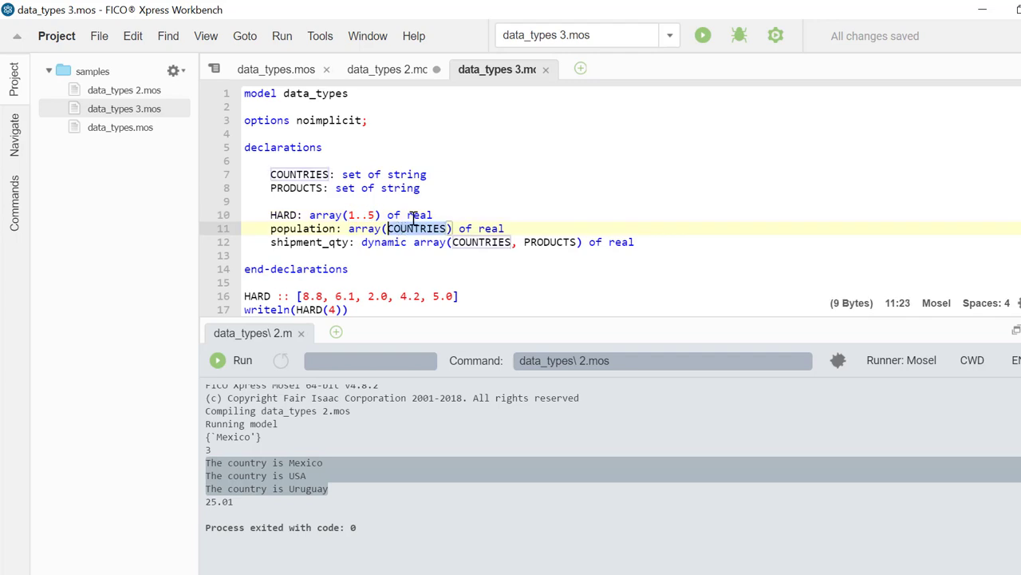
pyautogui.scroll(-3)
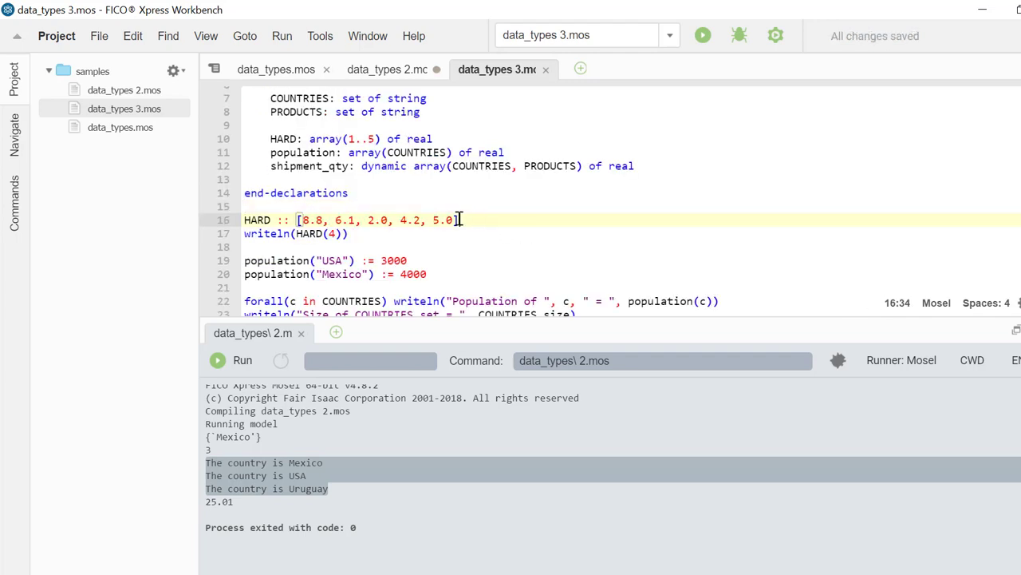
pyautogui.click(366, 205)
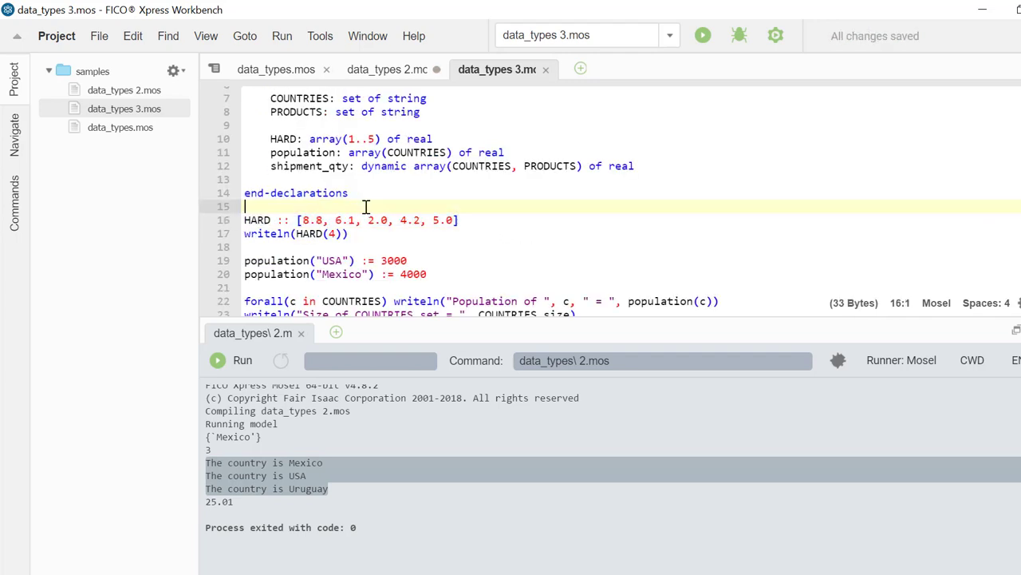
pyautogui.click(365, 138)
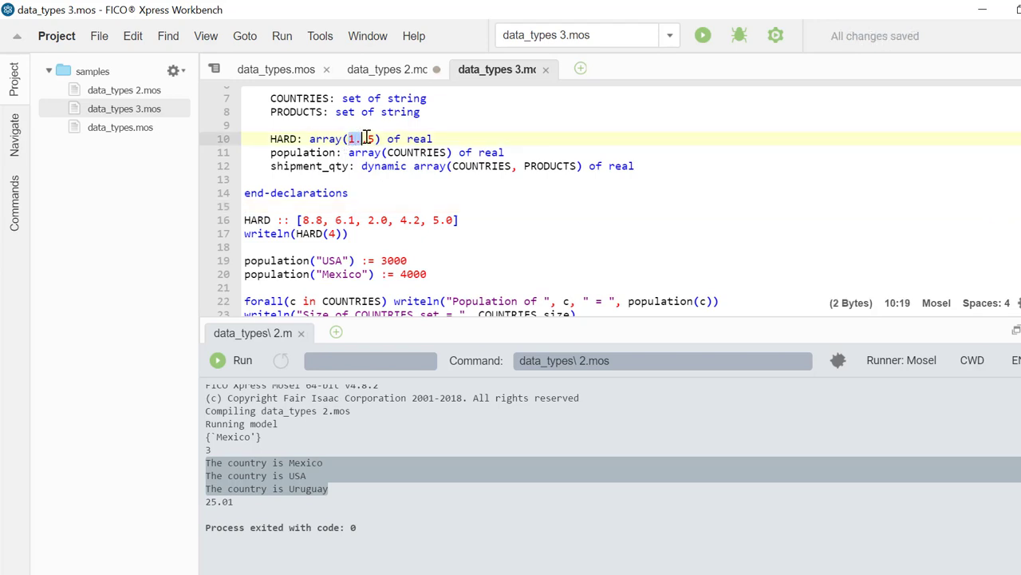
pyautogui.click(349, 233)
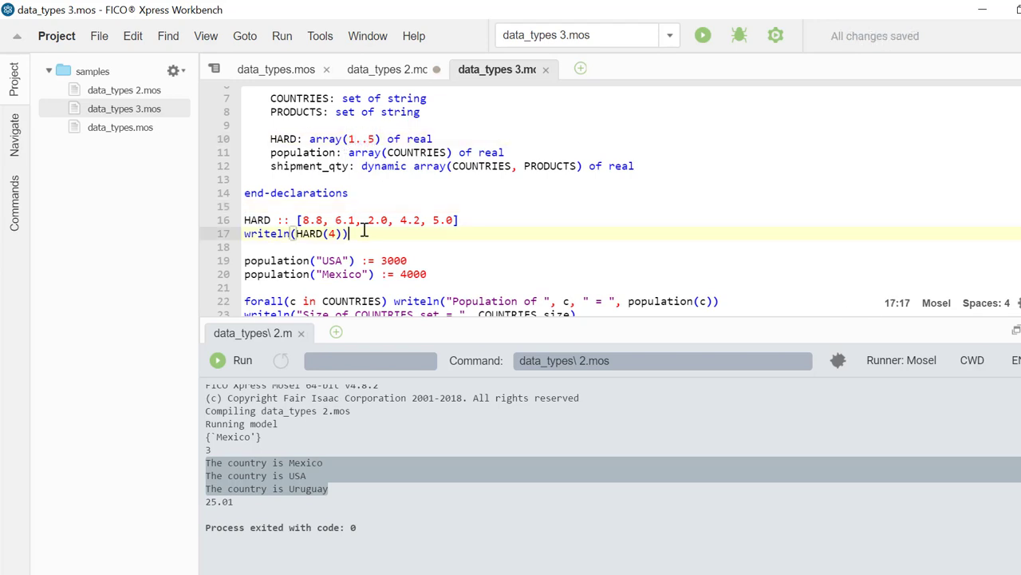
pyautogui.scroll(-3)
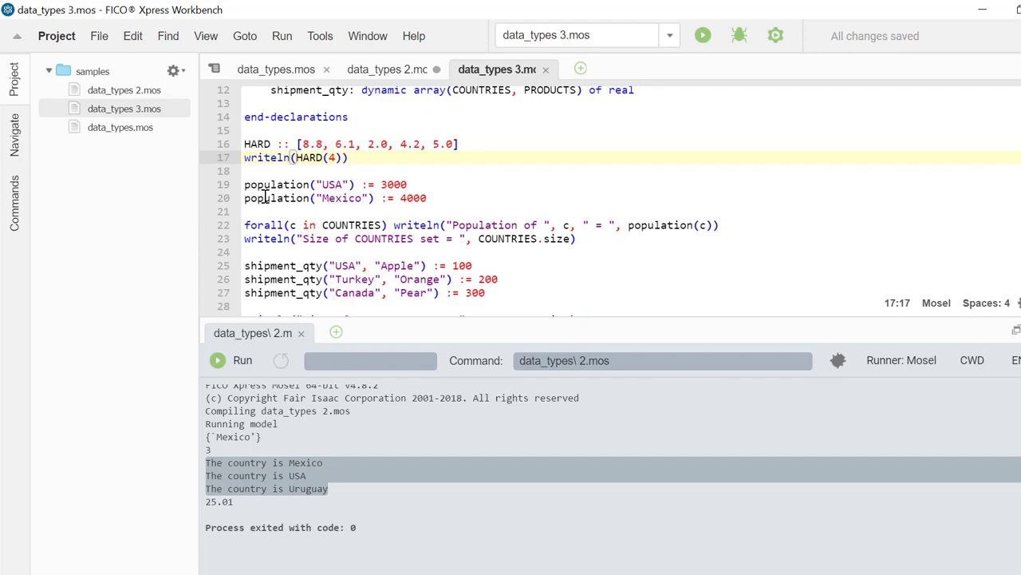
pyautogui.moveTo(283, 184)
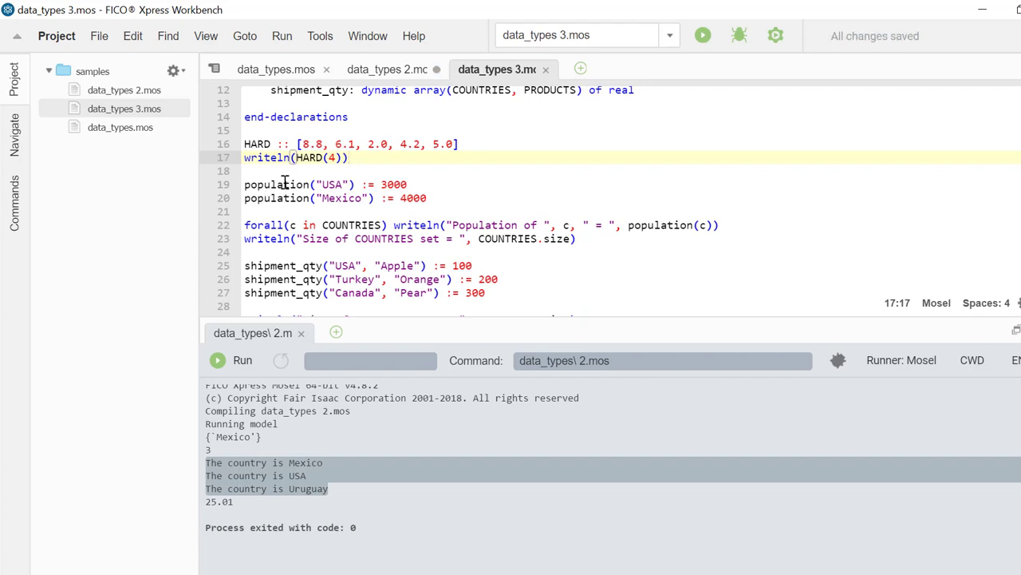
pyautogui.moveTo(278, 245)
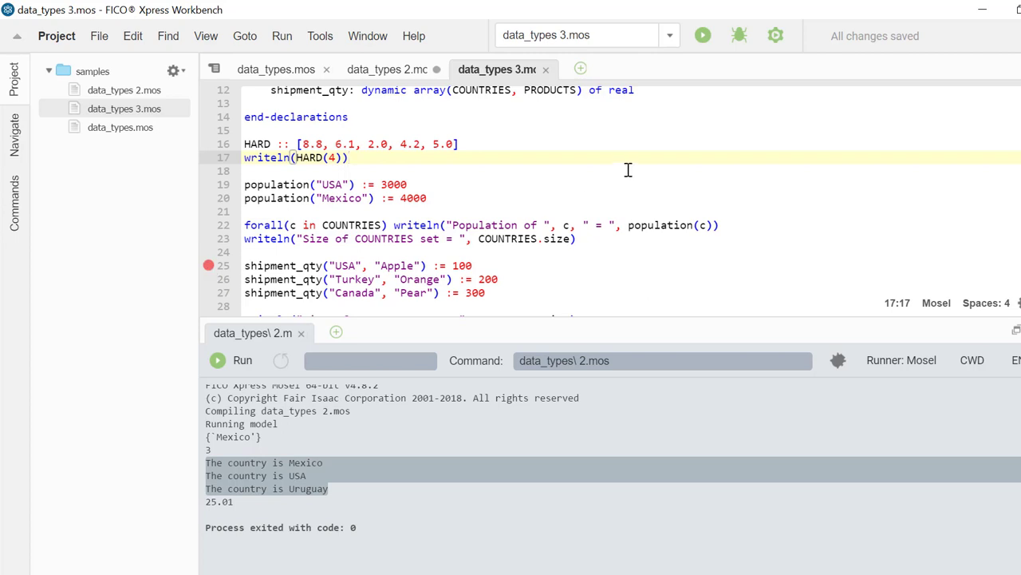
pyautogui.moveTo(739, 36)
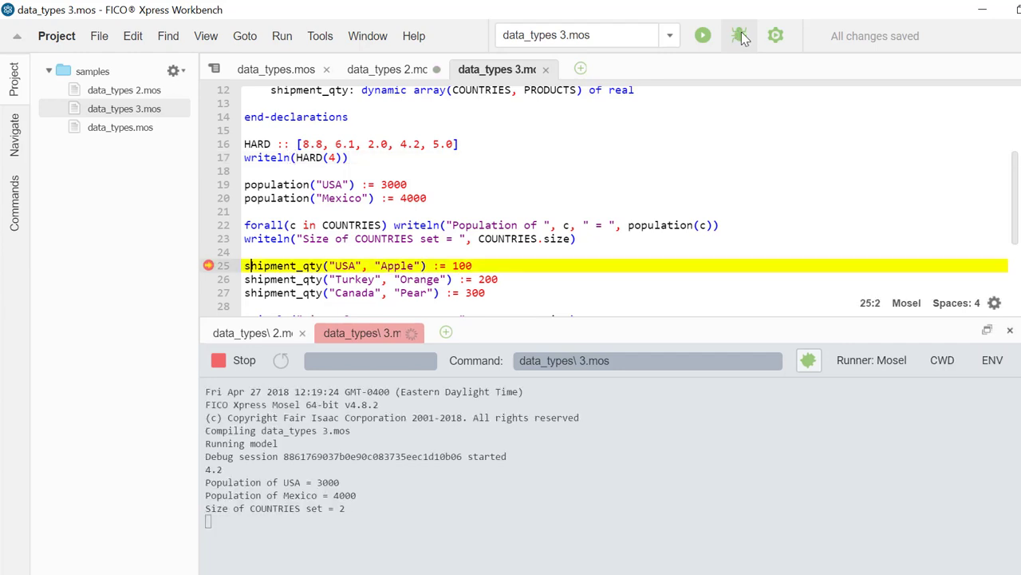
# Debug data_types 3.mos with a line 25 breakpoint, inspecting COUNTRIES and population
pyautogui.click(738, 35)
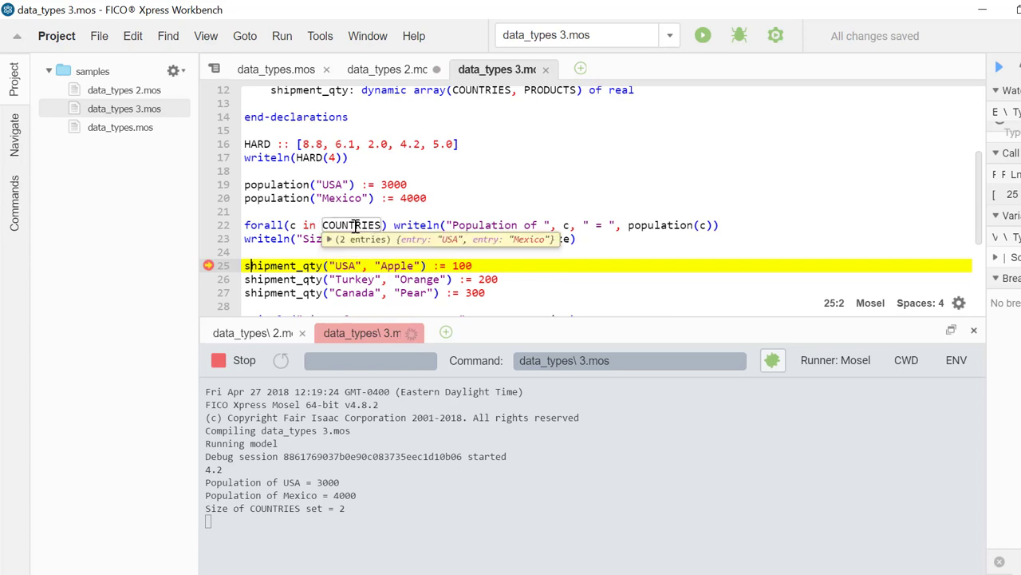
pyautogui.moveTo(357, 224)
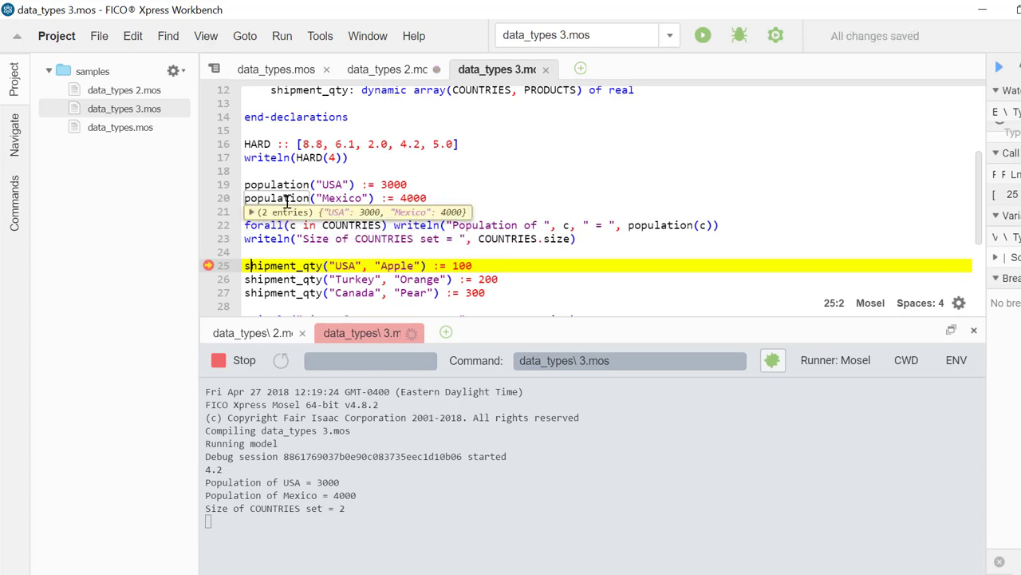
pyautogui.scroll(3)
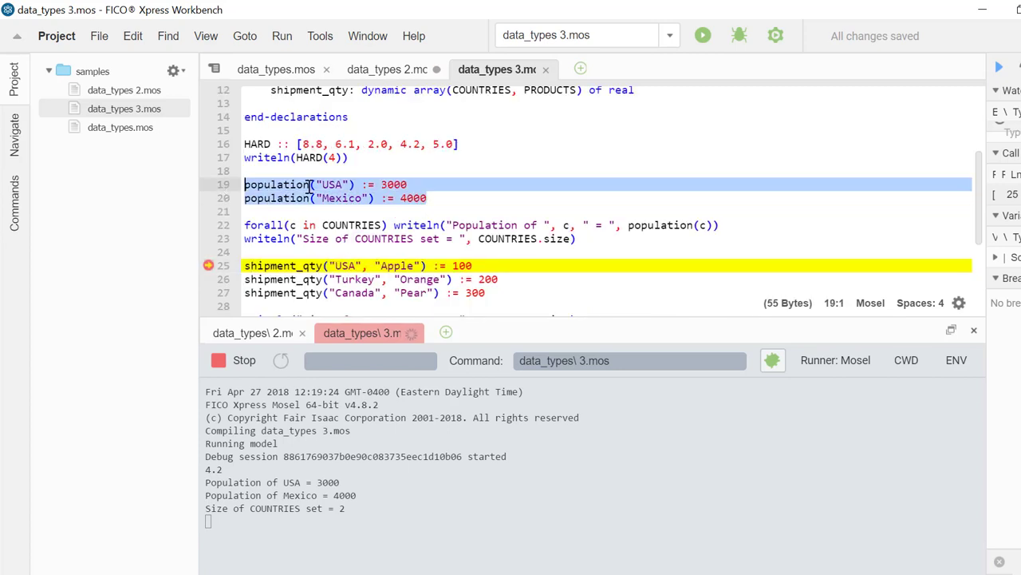
pyautogui.click(332, 184)
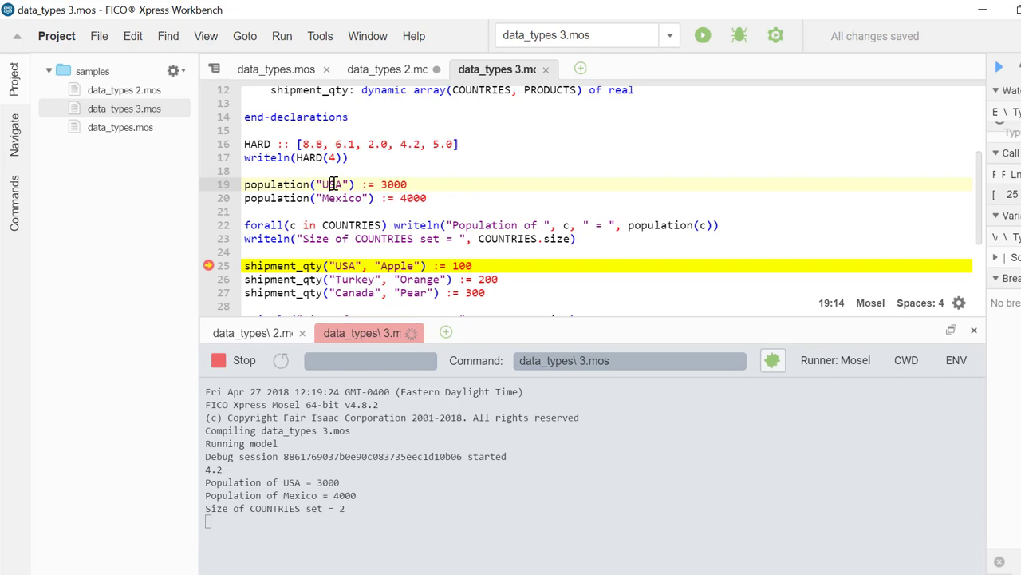
pyautogui.doubleClick(342, 198)
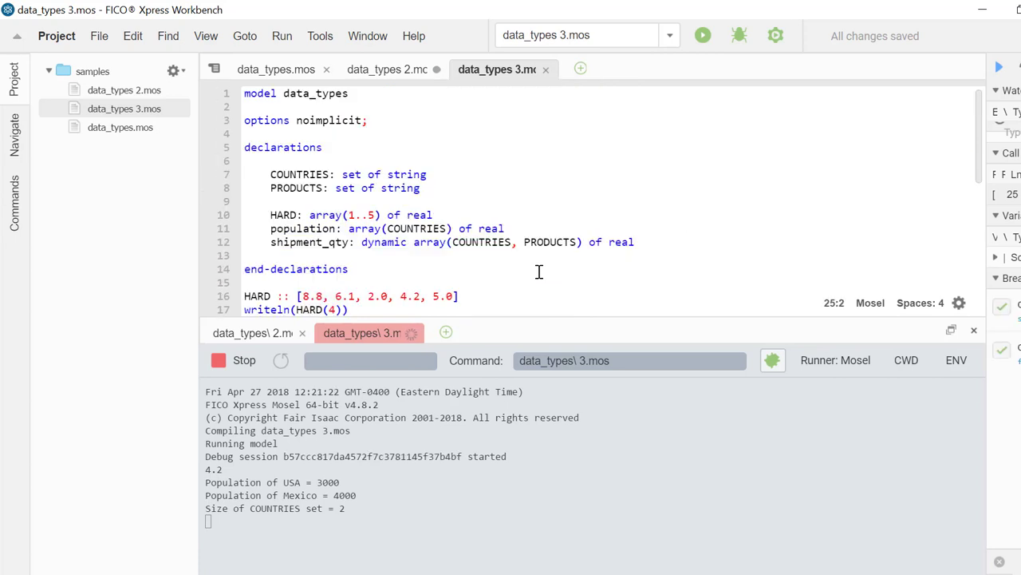
pyautogui.moveTo(342, 254)
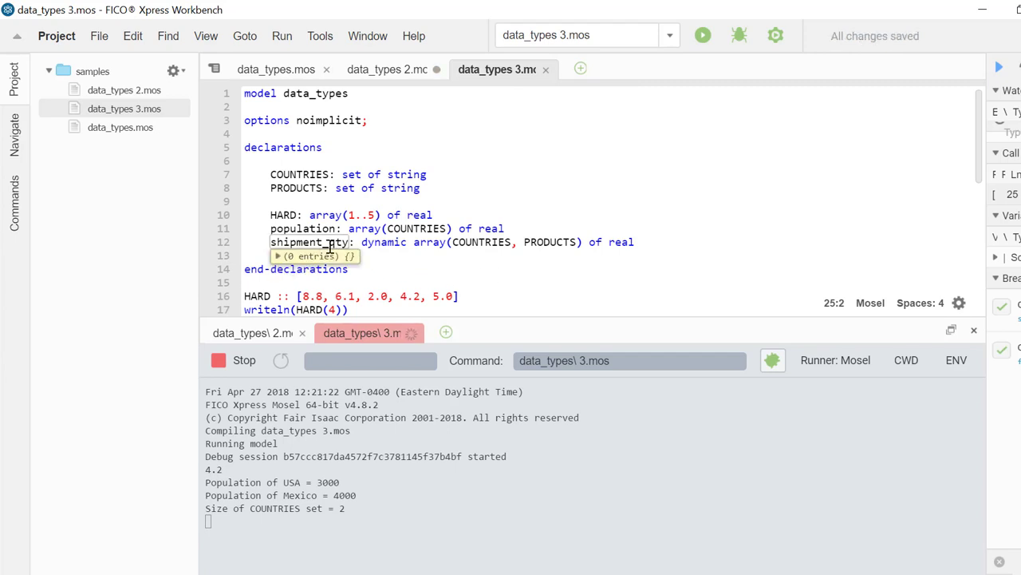
pyautogui.moveTo(384, 242)
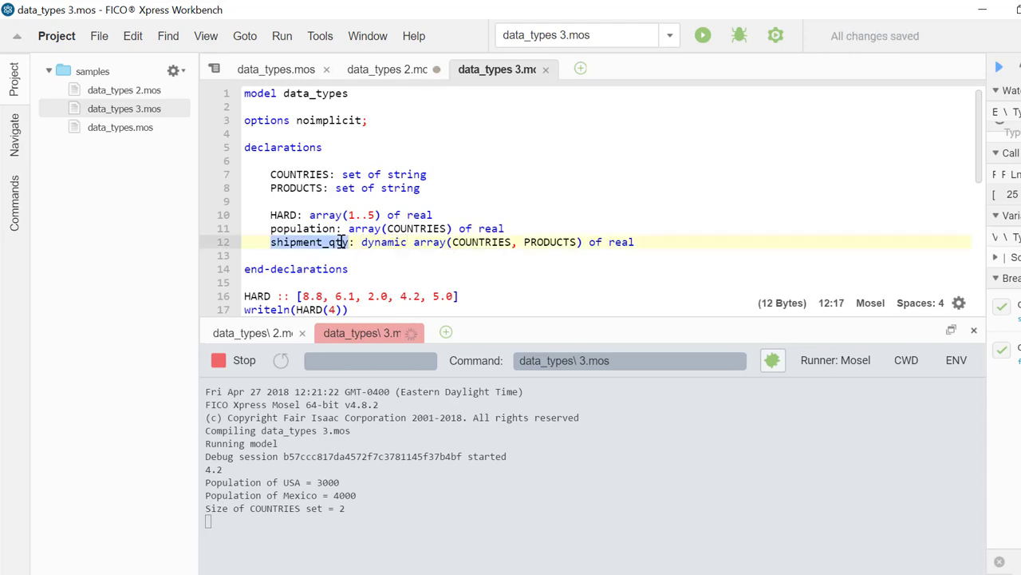
pyautogui.moveTo(485, 242)
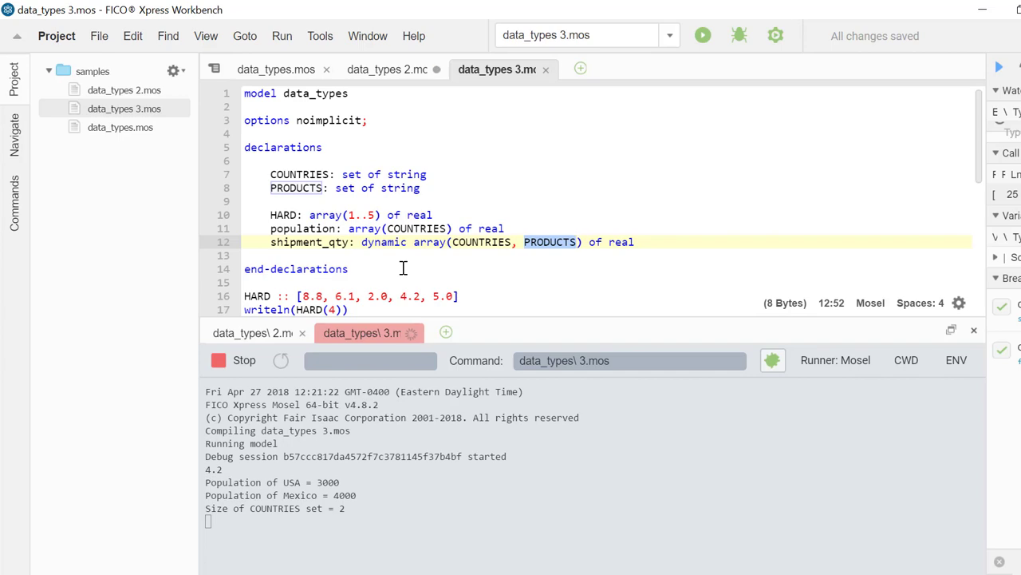
# Scroll down through the restarted debug session to the shipment assignments
pyautogui.scroll(-3)
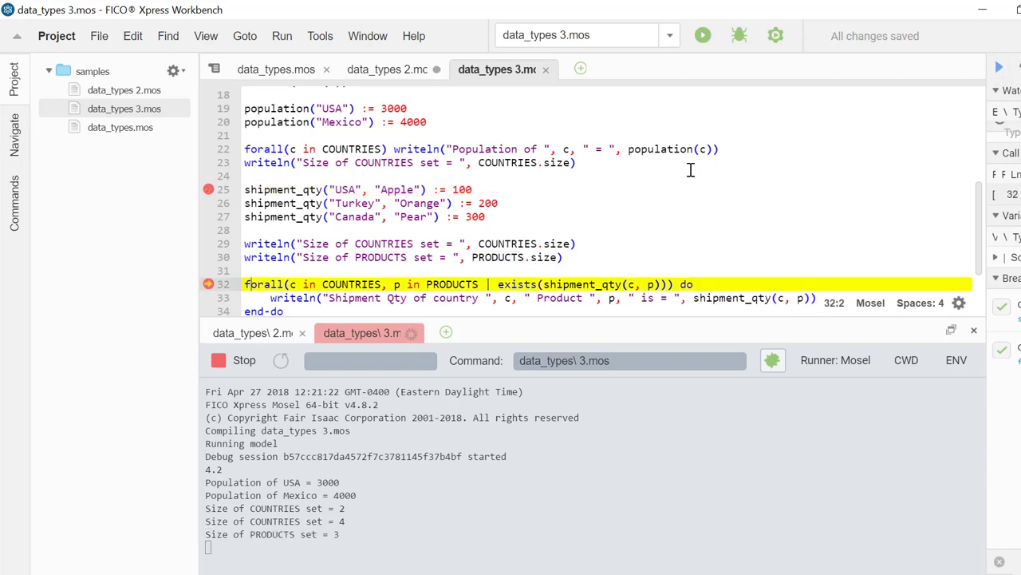
pyautogui.moveTo(662, 262)
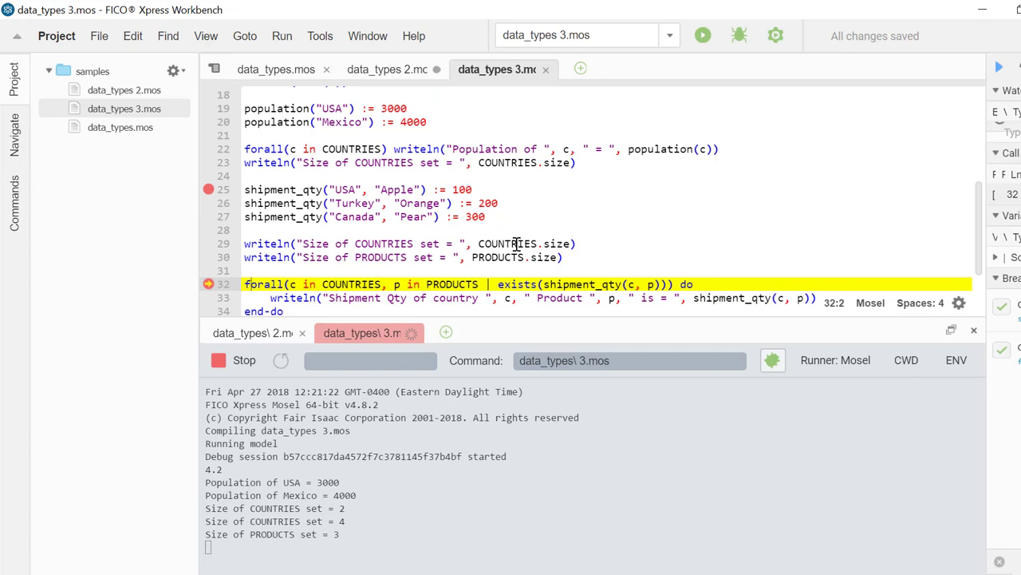
pyautogui.moveTo(508, 244)
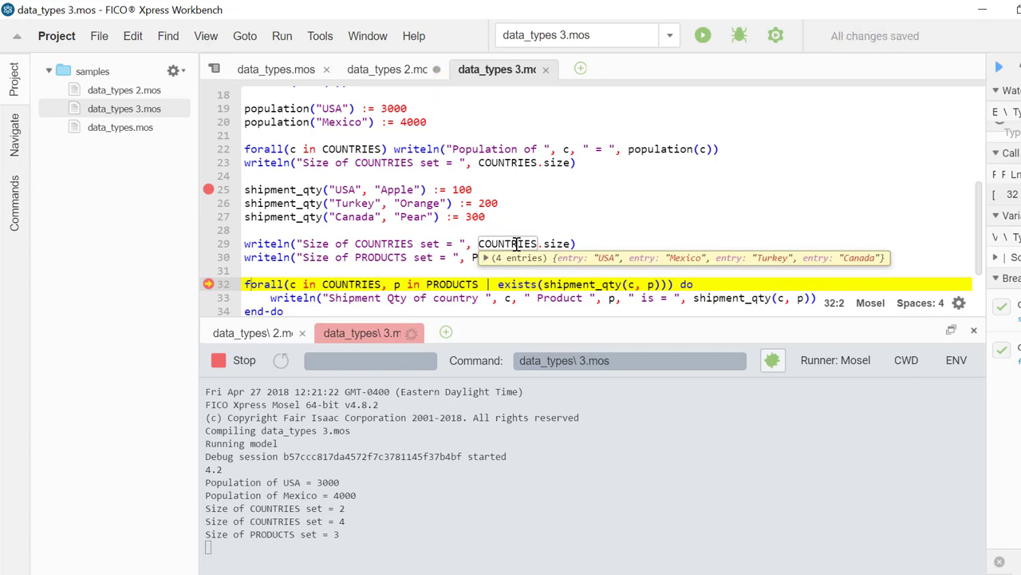
pyautogui.moveTo(354, 203)
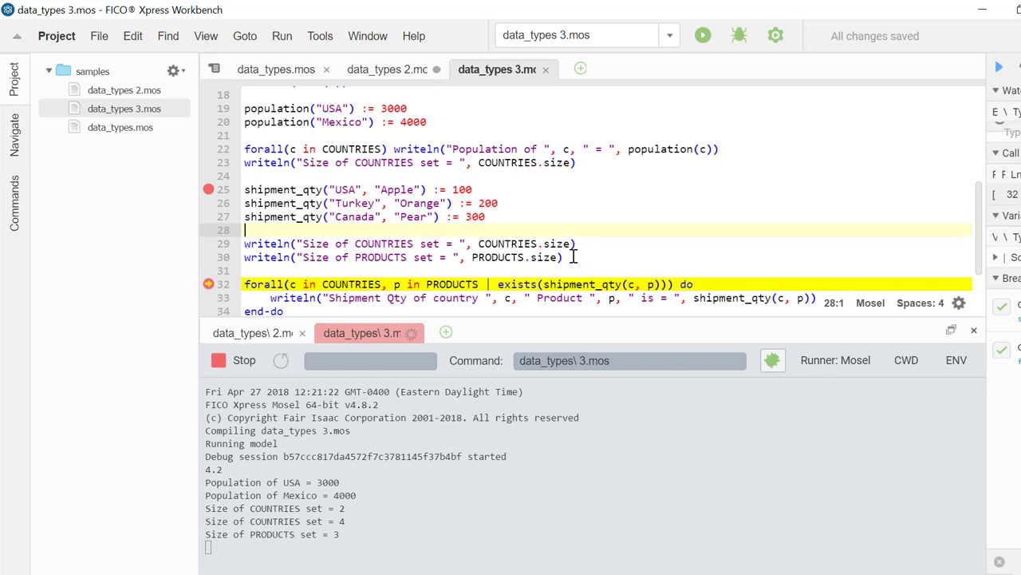
pyautogui.moveTo(497, 257)
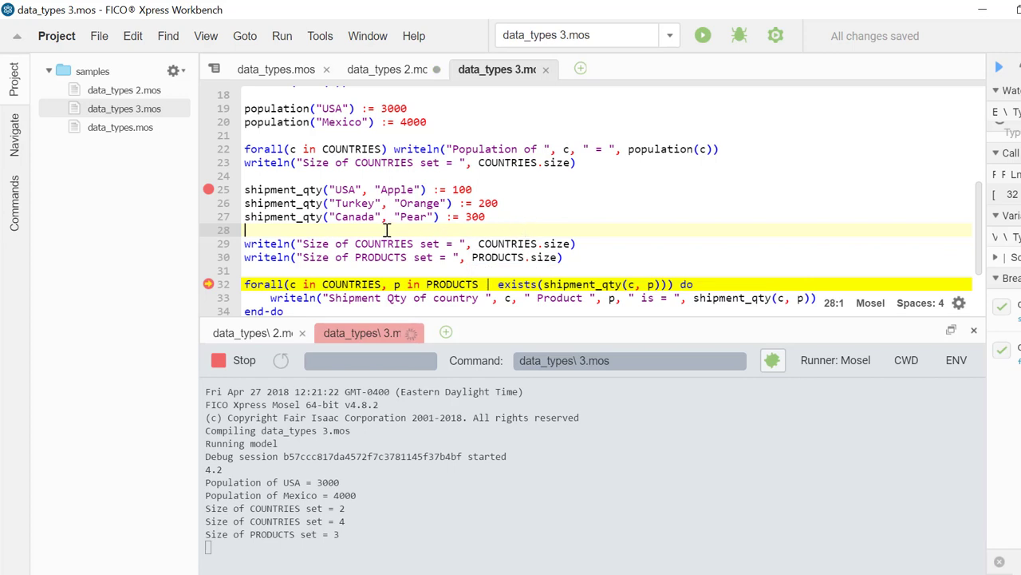
pyautogui.moveTo(283, 189)
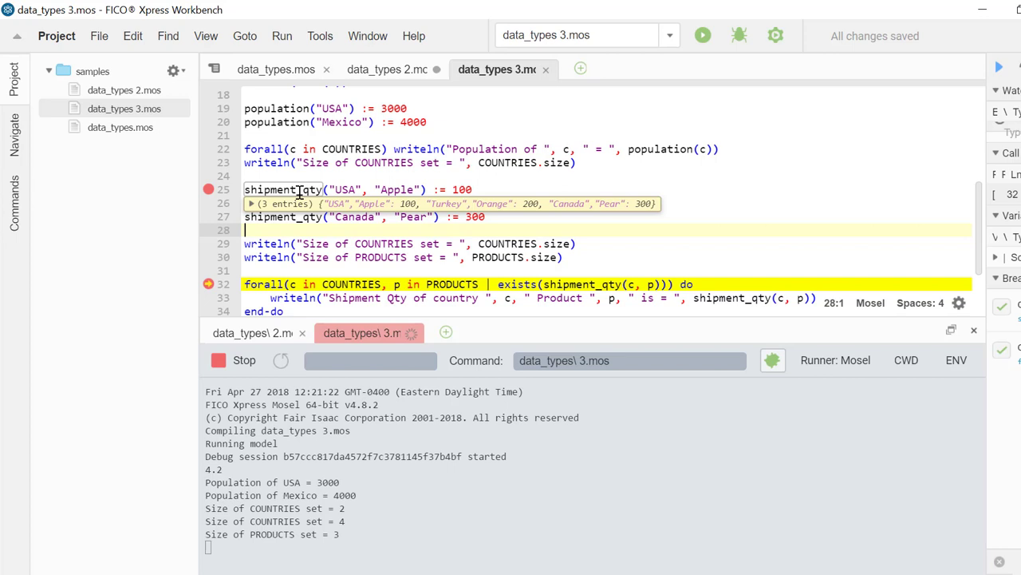
# Scroll down to line 32 to inspect COUNTRIES and shipment_qty contents
pyautogui.scroll(-3)
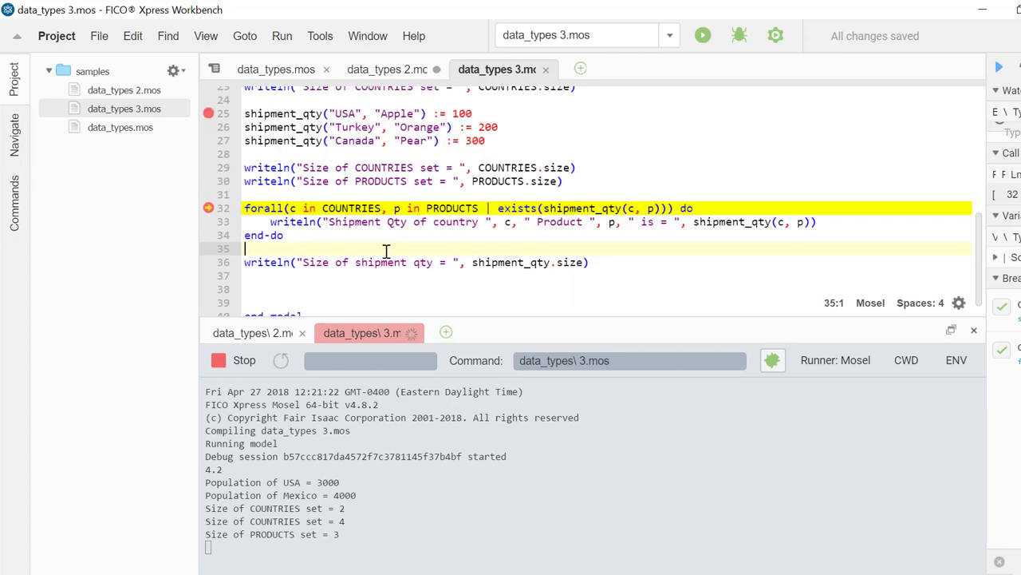
pyautogui.moveTo(383, 247)
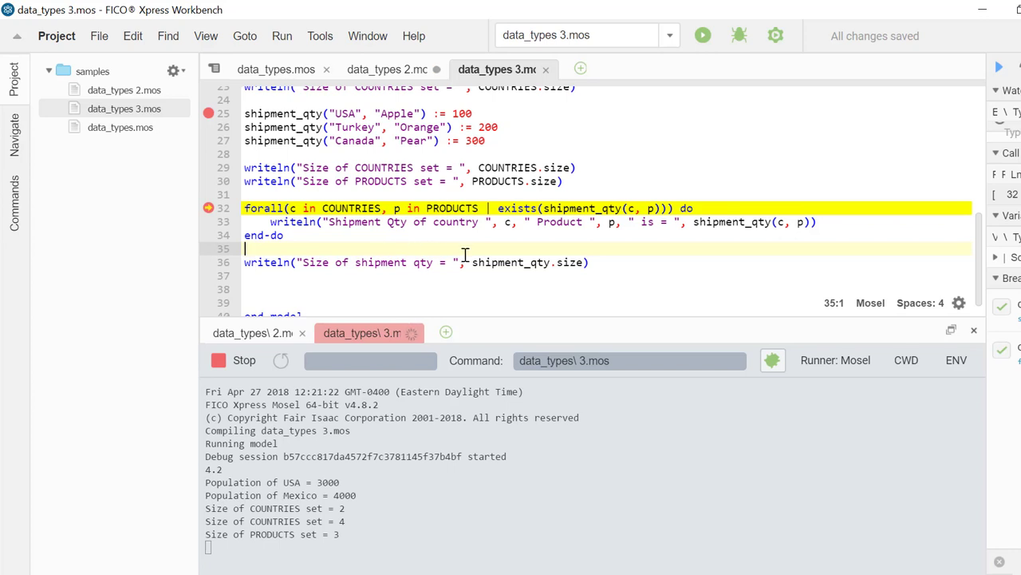
pyautogui.moveTo(705, 210)
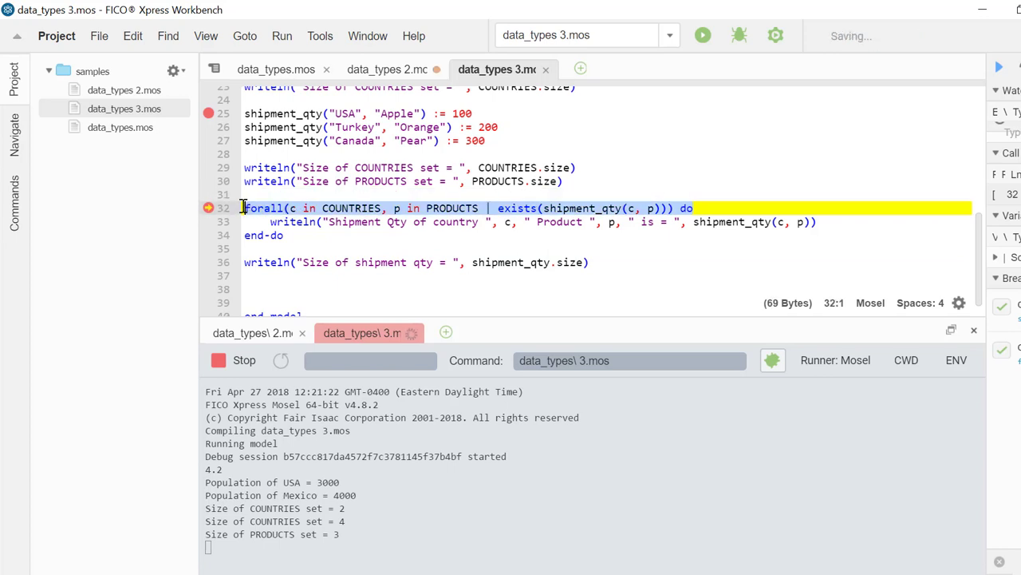
pyautogui.click(551, 208)
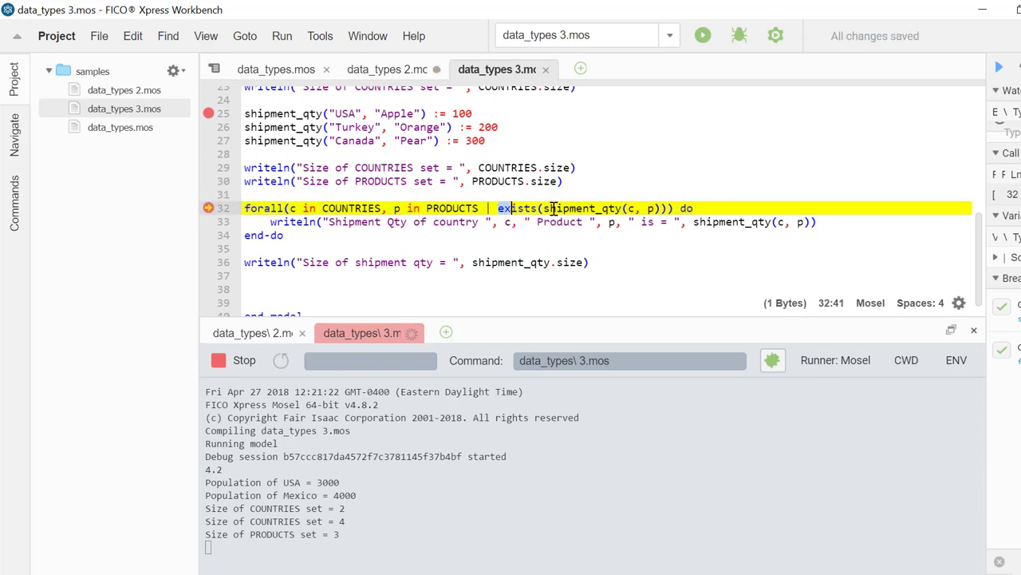